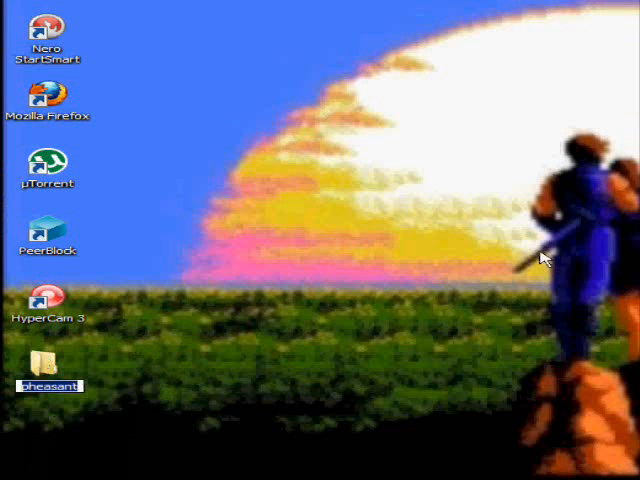
mouse_move(445, 295)
type("Sega")
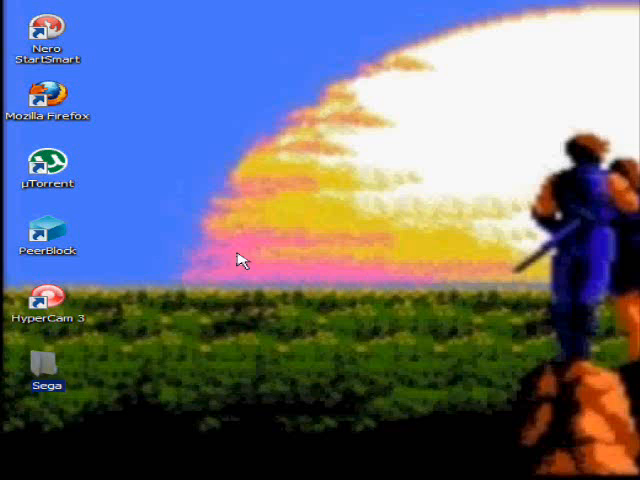
mouse_move(320, 255)
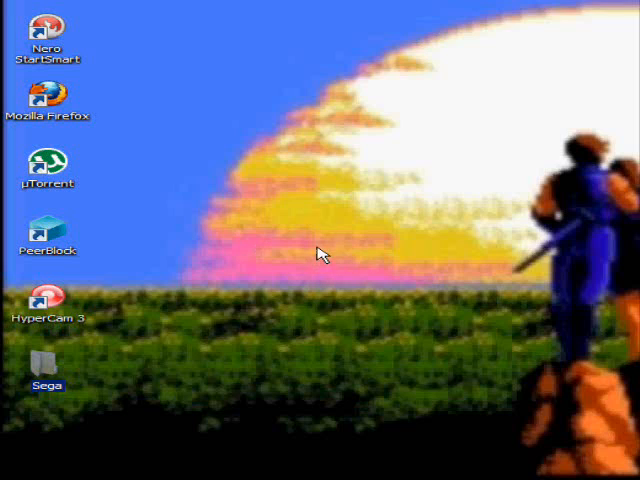
mouse_move(345, 249)
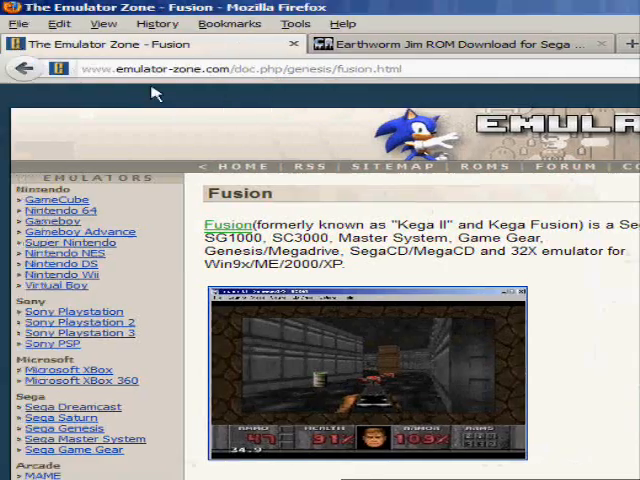
Download Fusion 3.64 (Fusion364.zip) from emulator-zone.com, choosing to open it with ALZip.
scroll("down", 3)
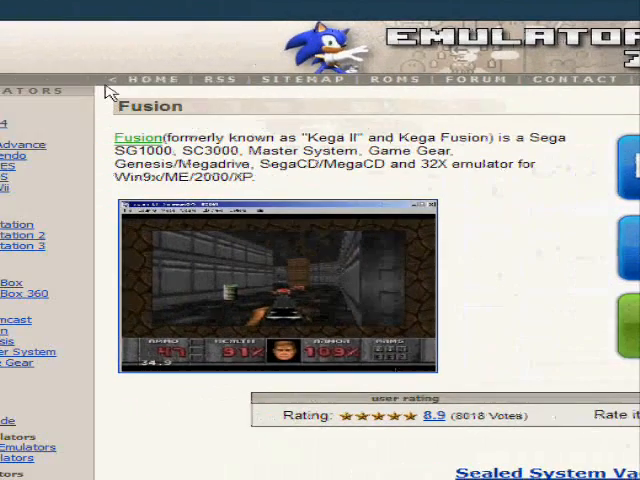
scroll("down", 3)
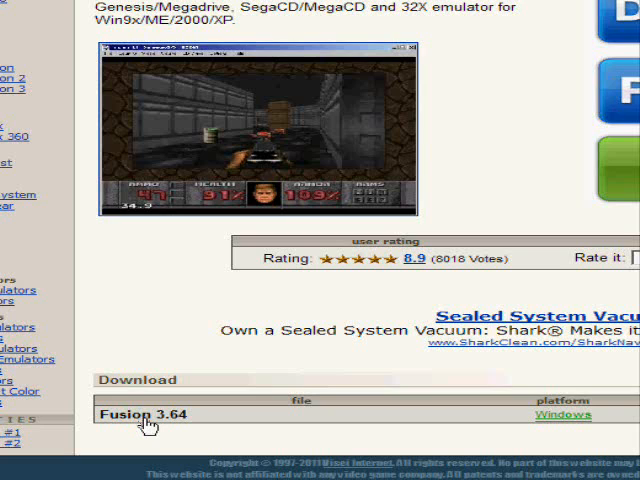
left_click(142, 414)
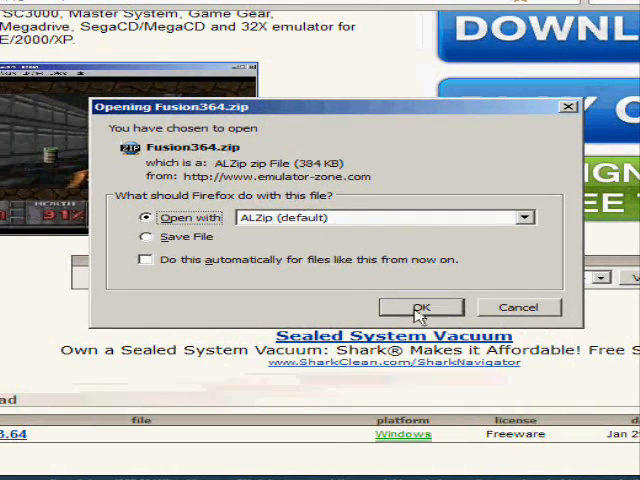
mouse_move(315, 307)
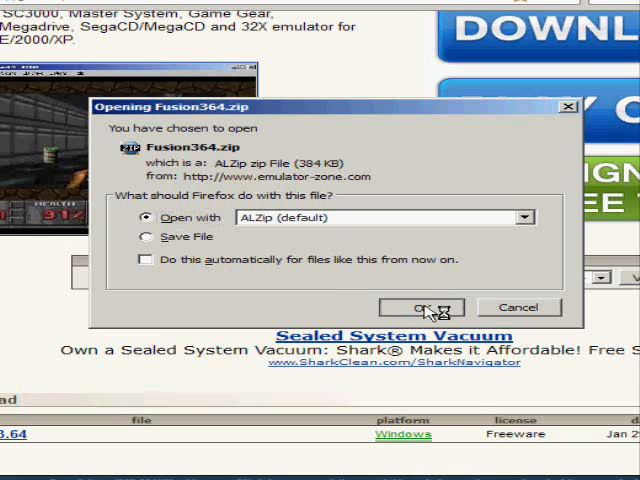
left_click(421, 307)
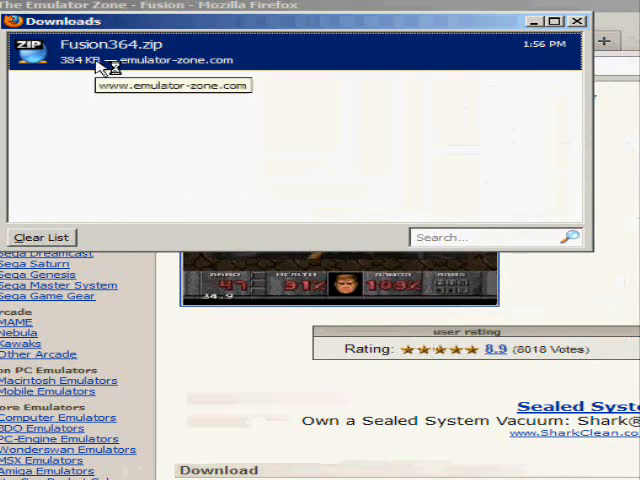
Open Fusion364.zip in ALZip, dismiss the tip, and extract it to Desktop\Sega.
double_click(110, 53)
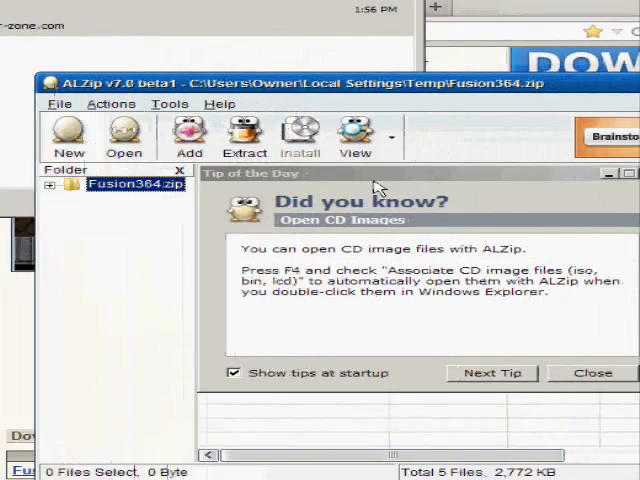
left_click(592, 372)
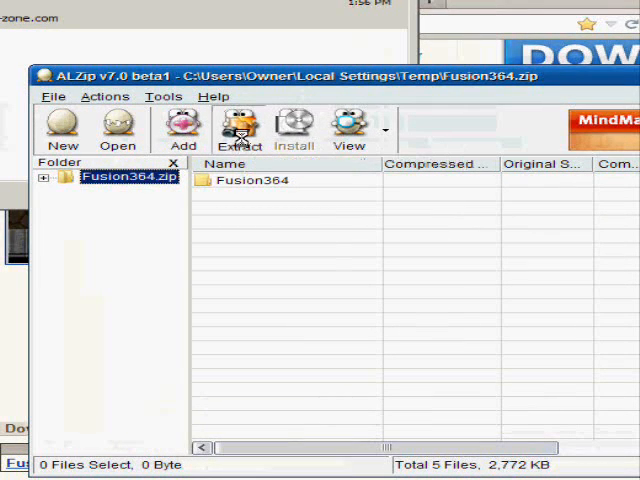
left_click(240, 125)
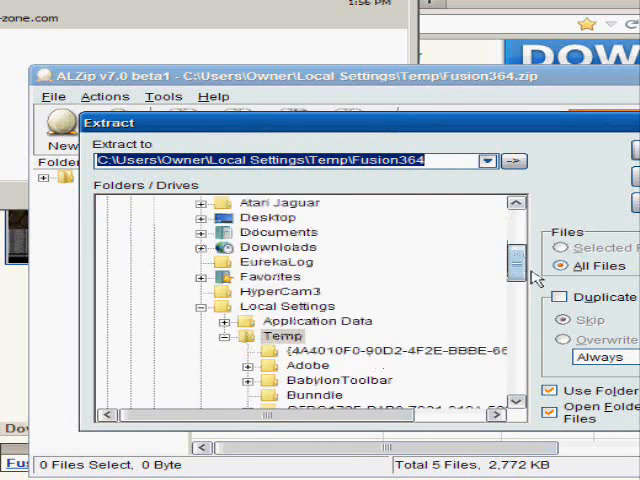
scroll("down", 3)
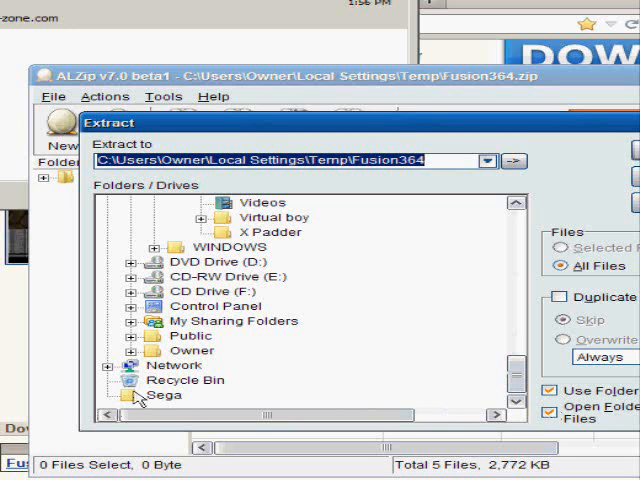
left_click(163, 394)
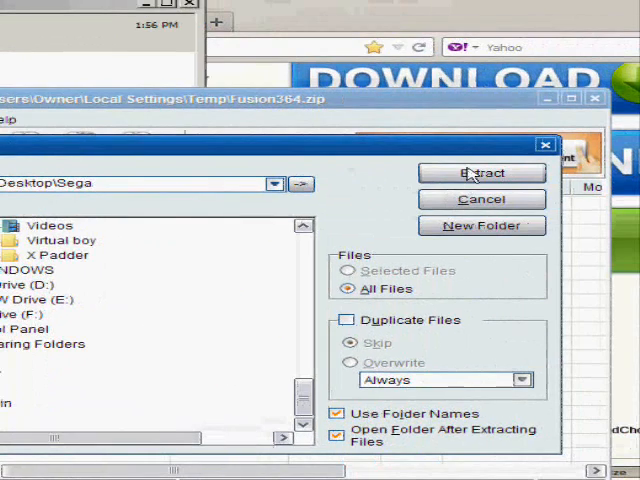
left_click(481, 172)
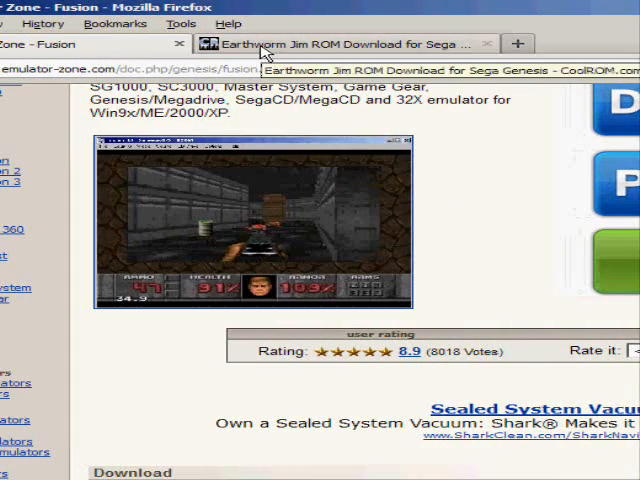
On the CoolROM Earthworm Jim tab, start downloading Earthworm Jim.zip.
left_click(350, 43)
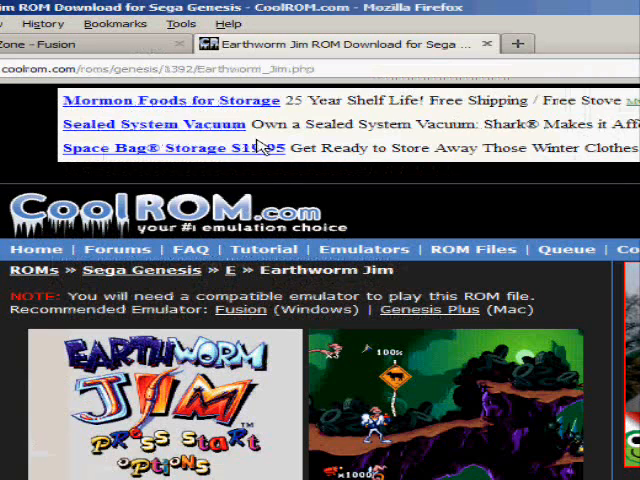
scroll("down", 3)
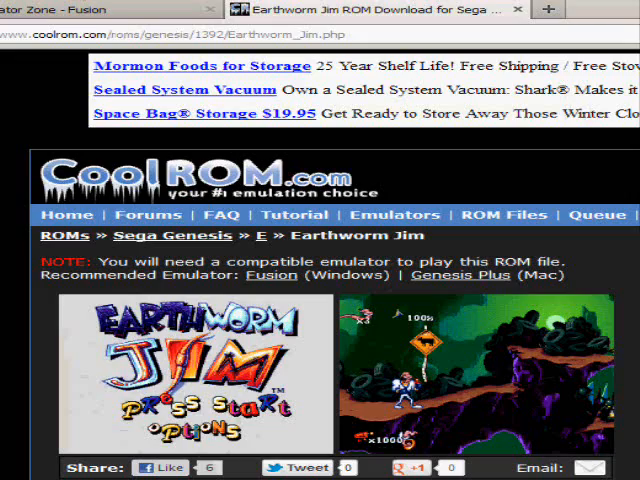
scroll("down", 3)
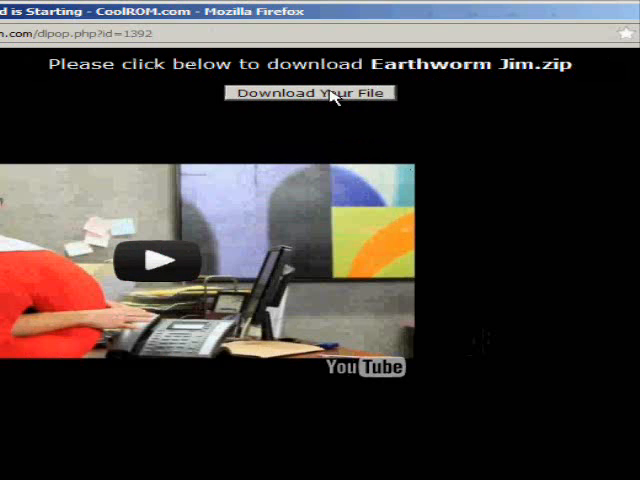
left_click(310, 92)
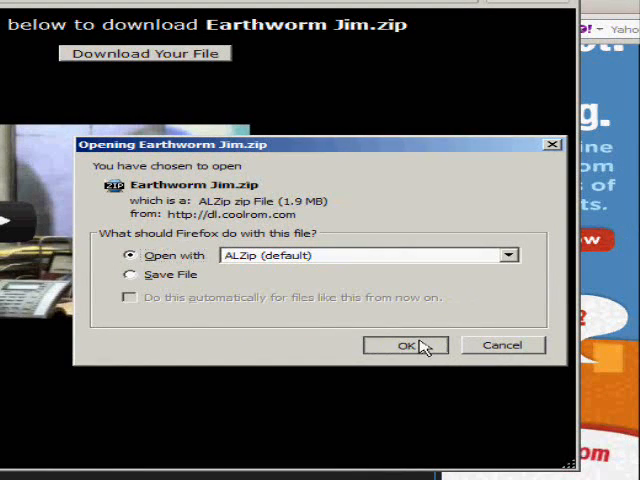
Open Earthworm Jim.zip in ALZip and extract the ROM into Desktop\Sega.
left_click(405, 345)
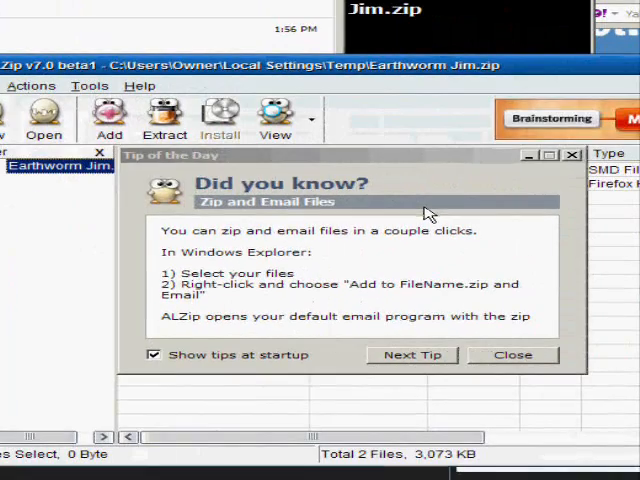
left_click(512, 355)
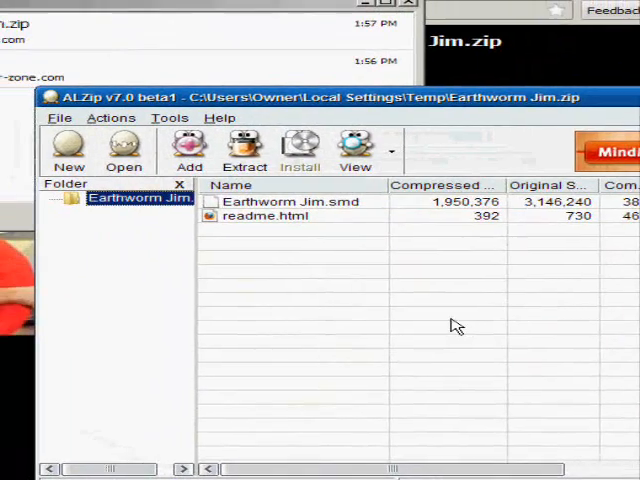
left_click(244, 150)
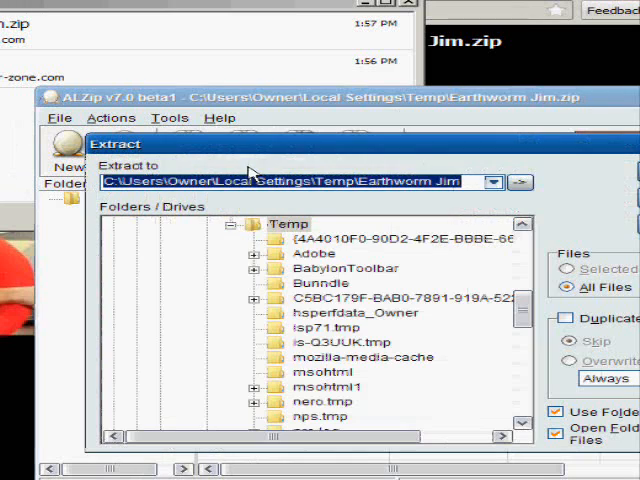
mouse_move(527, 308)
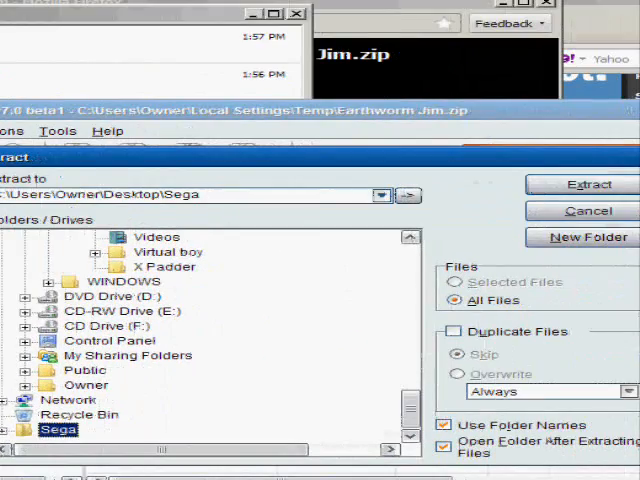
left_click(589, 184)
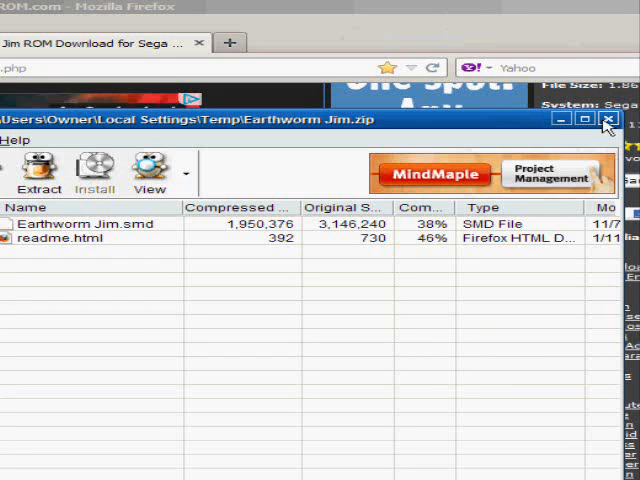
Close the Earthworm Jim and Fusion364 archive windows and open the desktop Sega folder.
left_click(608, 118)
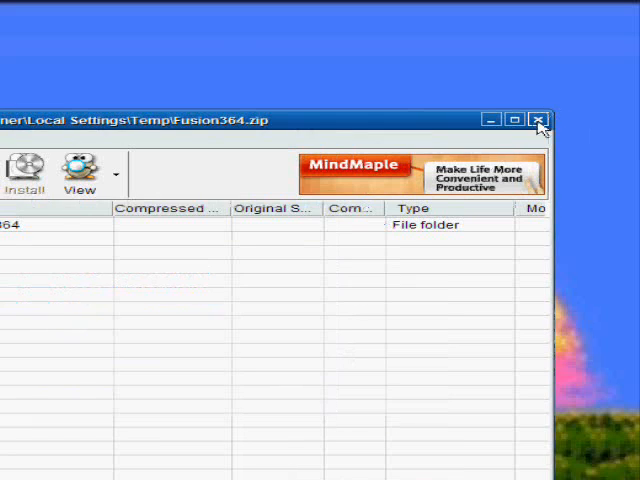
left_click(539, 118)
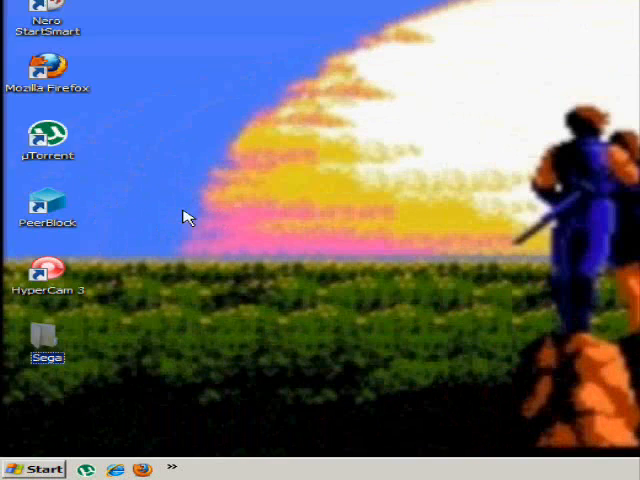
double_click(48, 340)
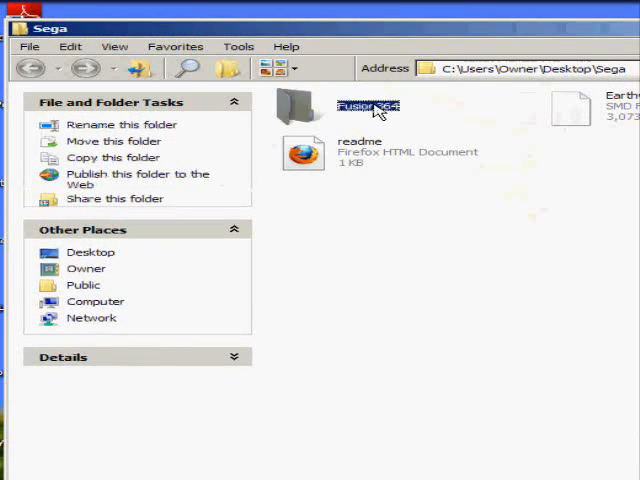
Install KegaGameVideo.inf from Fusion364\Video Codec, then close the folder window.
double_click(367, 105)
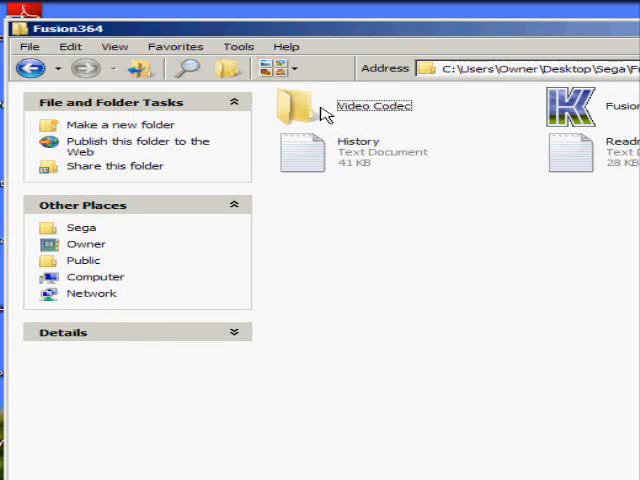
double_click(294, 95)
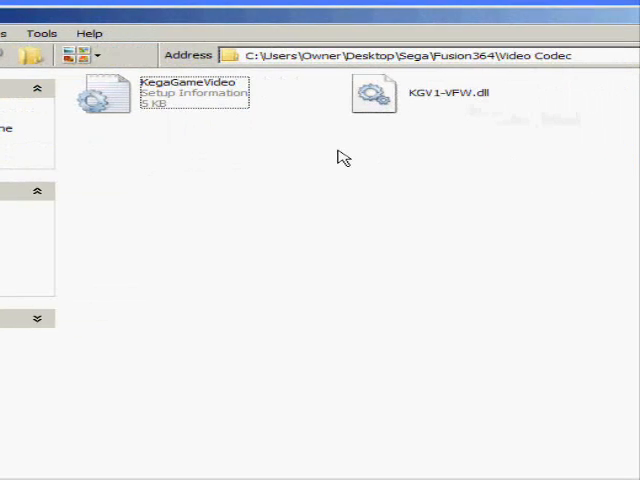
left_click(373, 92)
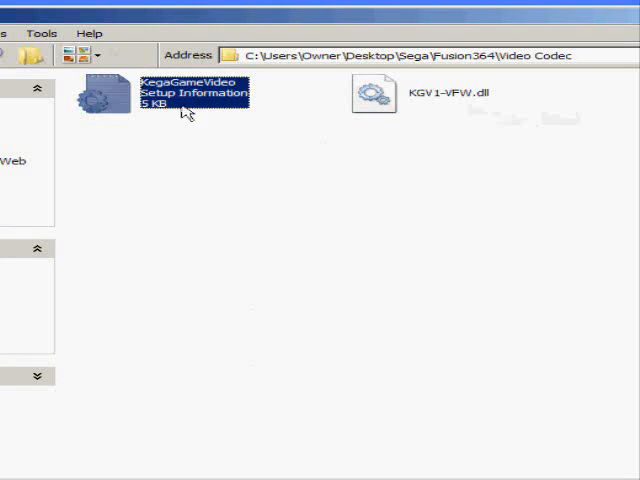
mouse_move(113, 107)
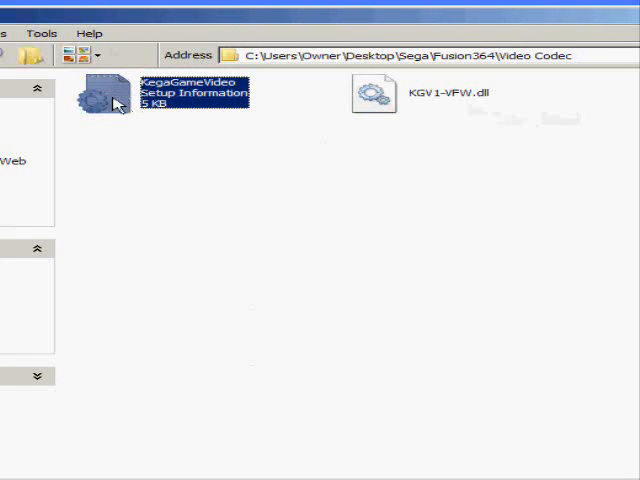
right_click(110, 100)
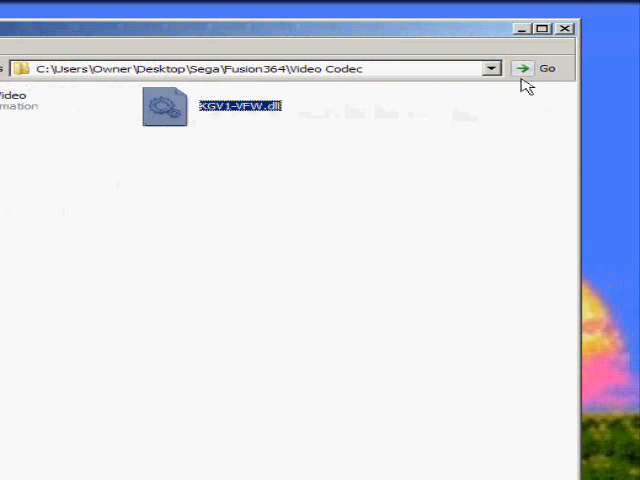
left_click(564, 27)
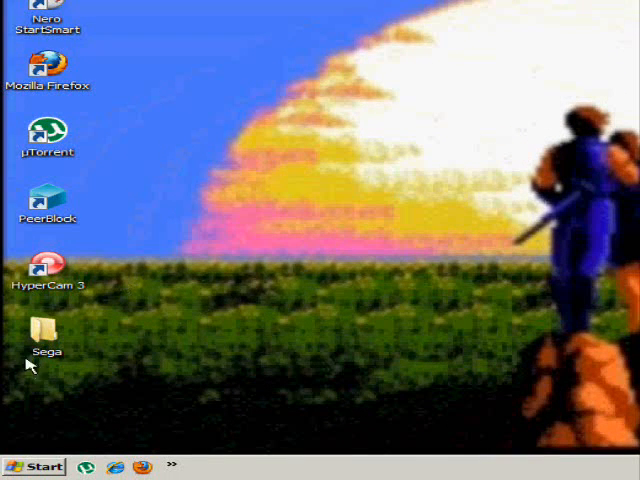
Launch Fusion from the Sega folder and load the Earthworm Jim ROM from Sega.
double_click(44, 330)
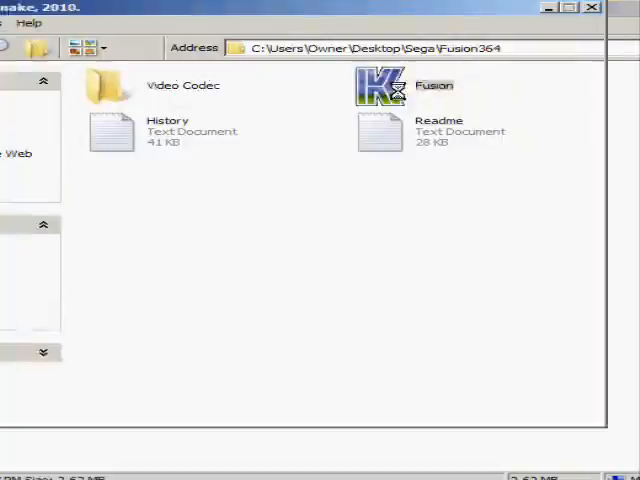
left_click(14, 40)
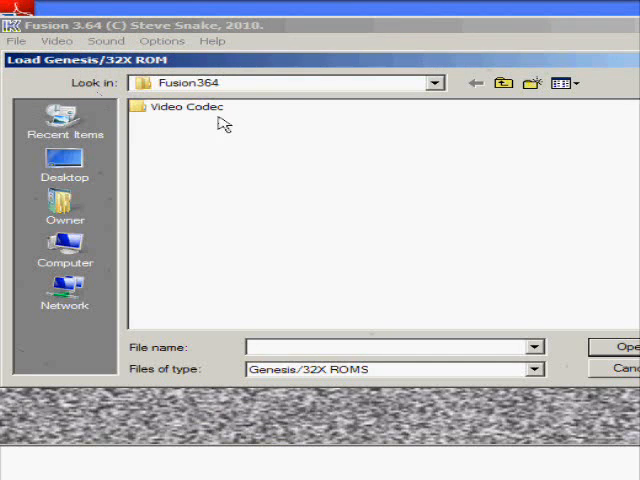
left_click(434, 83)
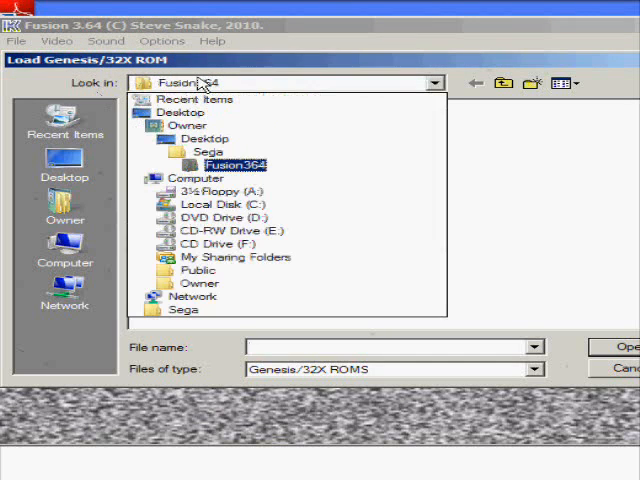
left_click(193, 296)
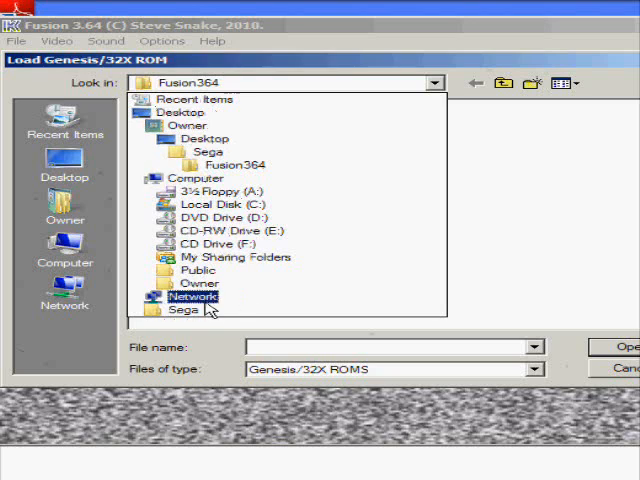
left_click(183, 322)
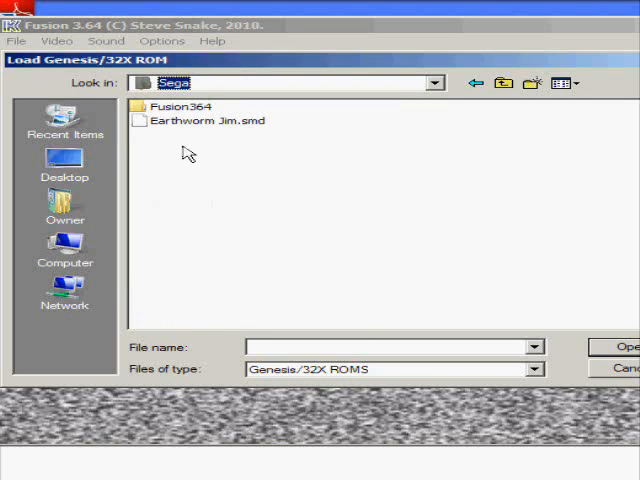
mouse_move(186, 125)
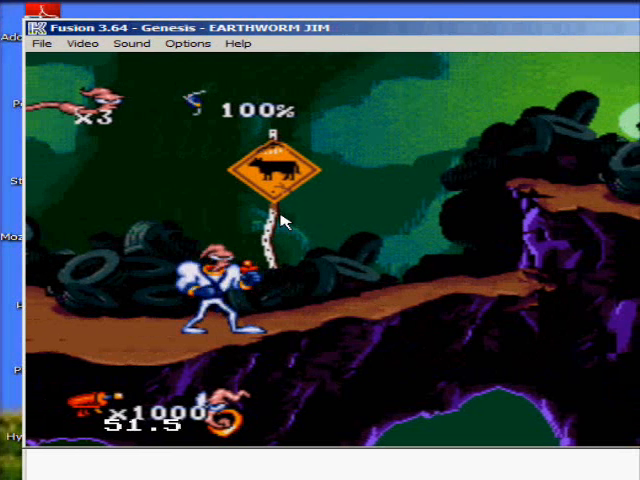
Start Video > Log AVI File, saving the gameplay recording as jimster.
left_click(83, 43)
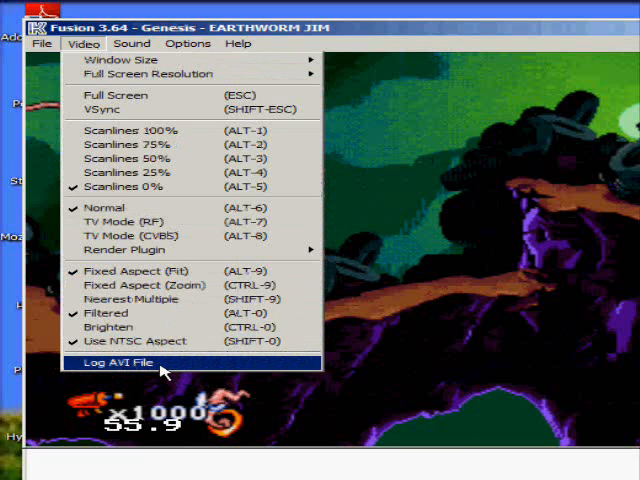
left_click(112, 362)
type("jimster")
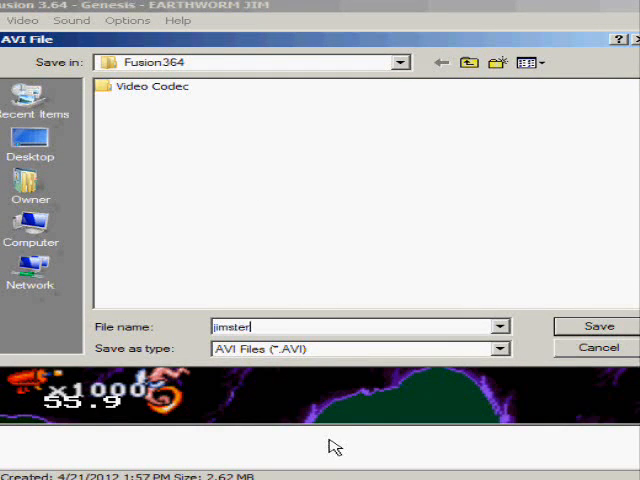
left_click(597, 326)
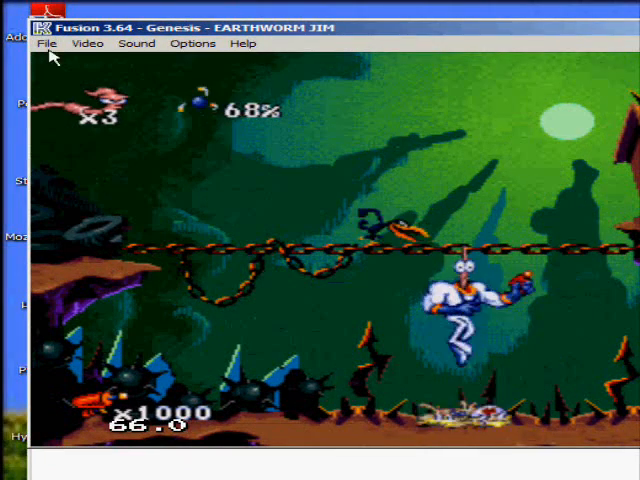
Stop AVI logging, check jimster.avi (3,573 KB) in Fusion364, and close the folder.
left_click(90, 43)
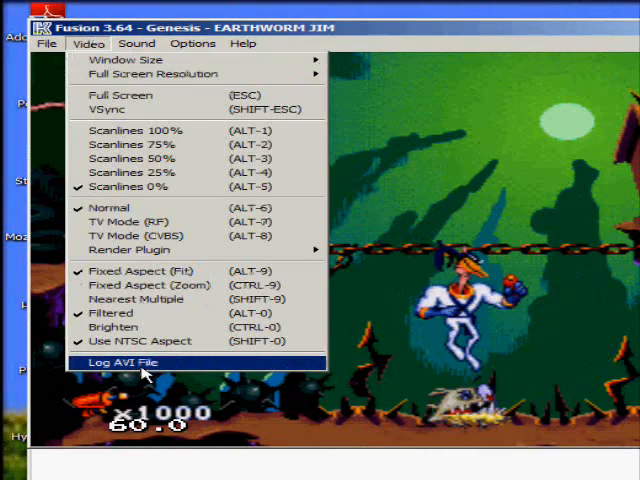
left_click(118, 361)
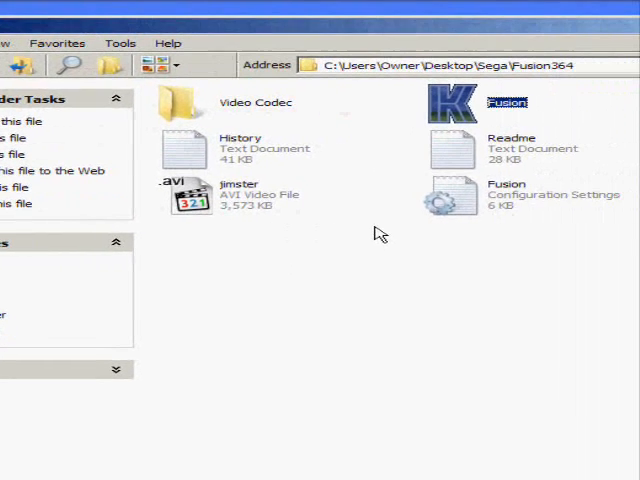
left_click(200, 195)
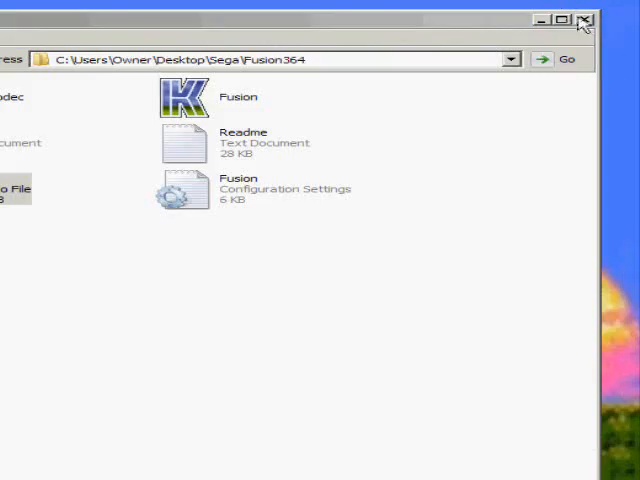
left_click(585, 20)
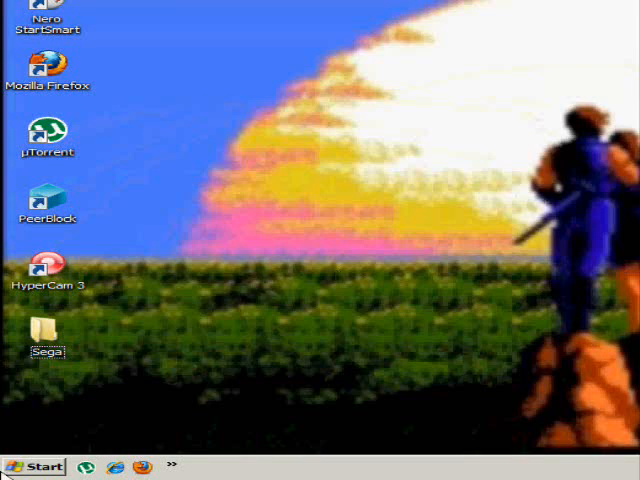
Launch Windows Movie Maker and import jimster.avi from Sega\Fusion364.
left_click(35, 466)
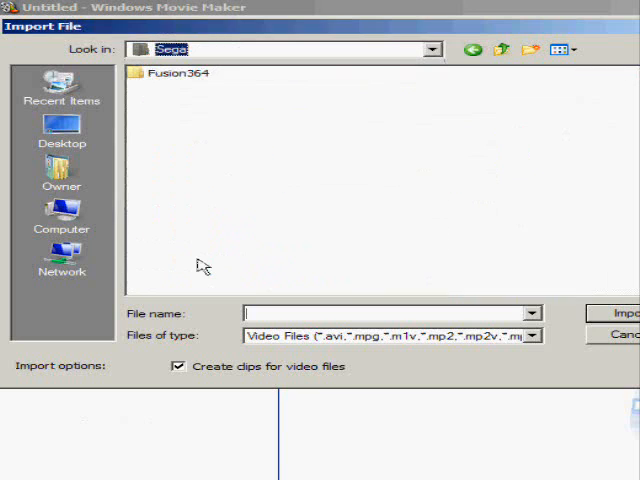
left_click(176, 73)
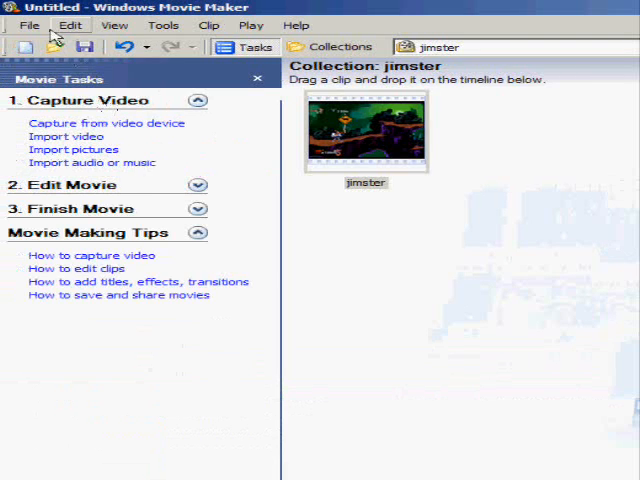
Save Movie File to the Videos folder with the High quality video setting.
left_click(29, 25)
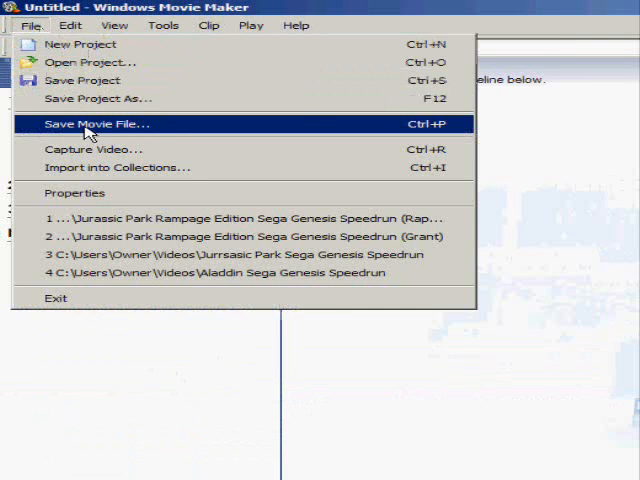
left_click(96, 124)
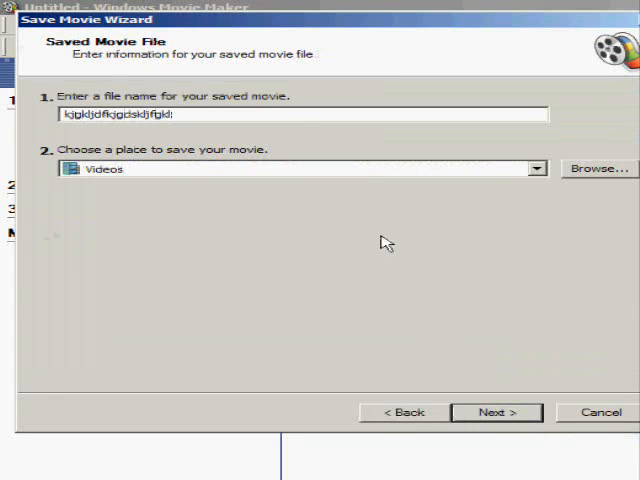
left_click(497, 412)
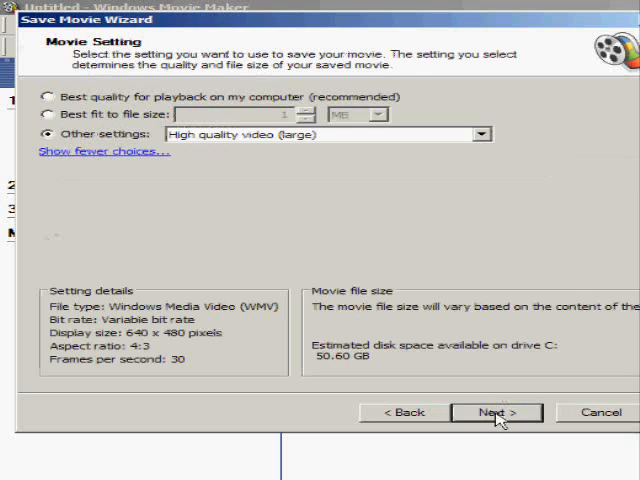
left_click(497, 412)
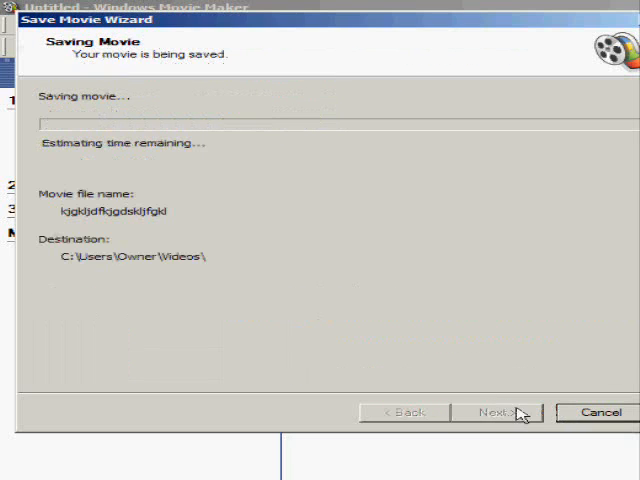